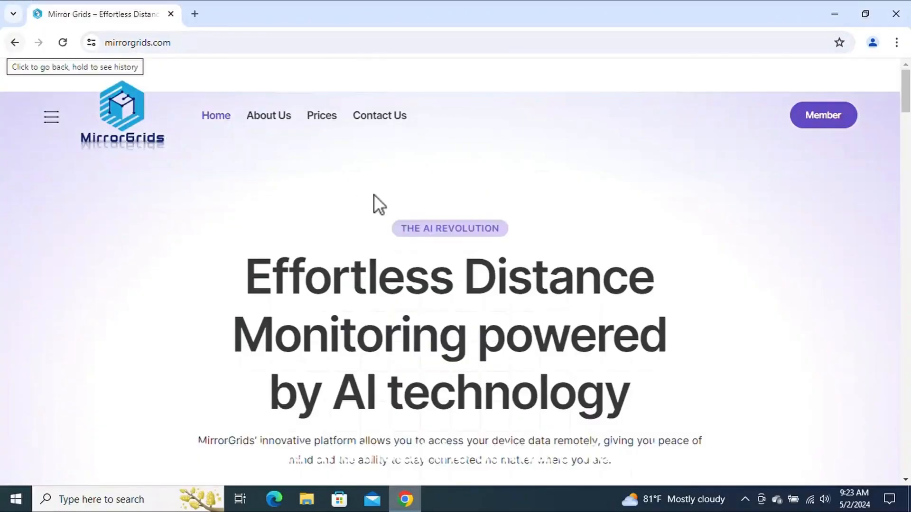
# - Open the Real-Time Demo page from mirrorgrids.com and scroll to the live scale reading
pyautogui.scroll(-3)
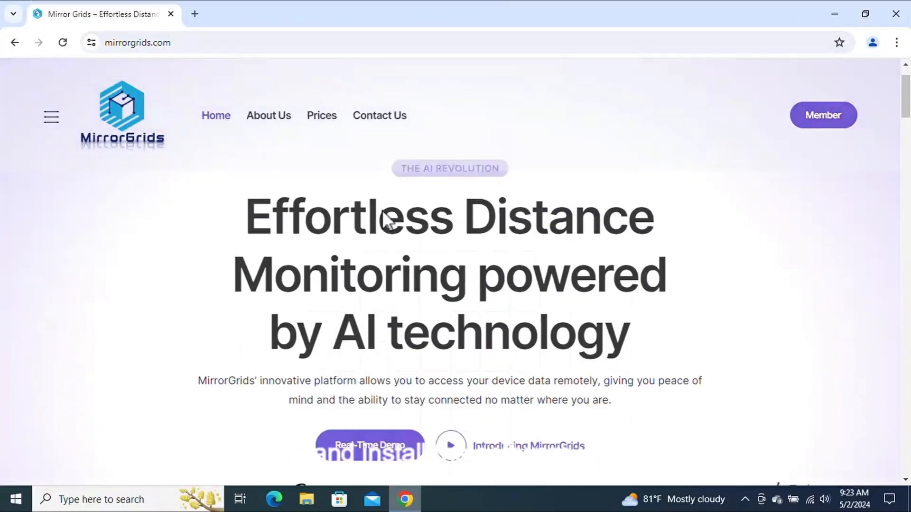
pyautogui.click(369, 446)
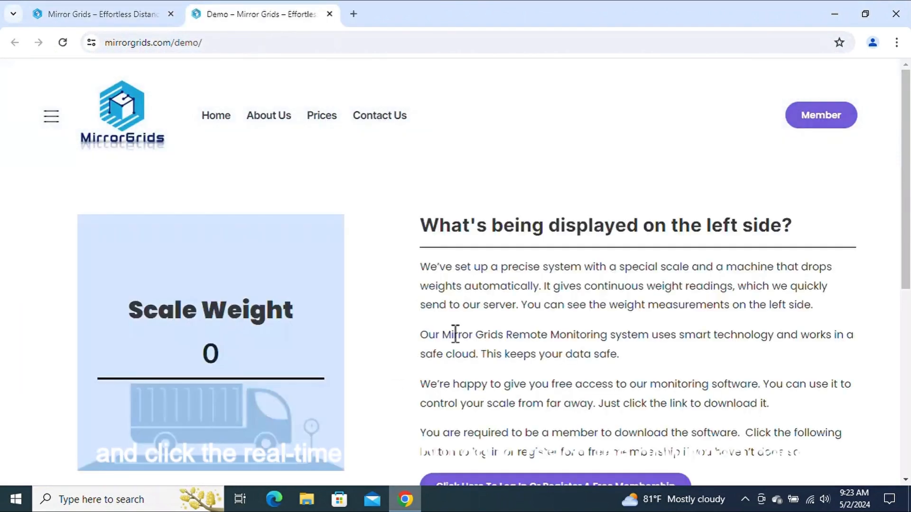
pyautogui.scroll(-3)
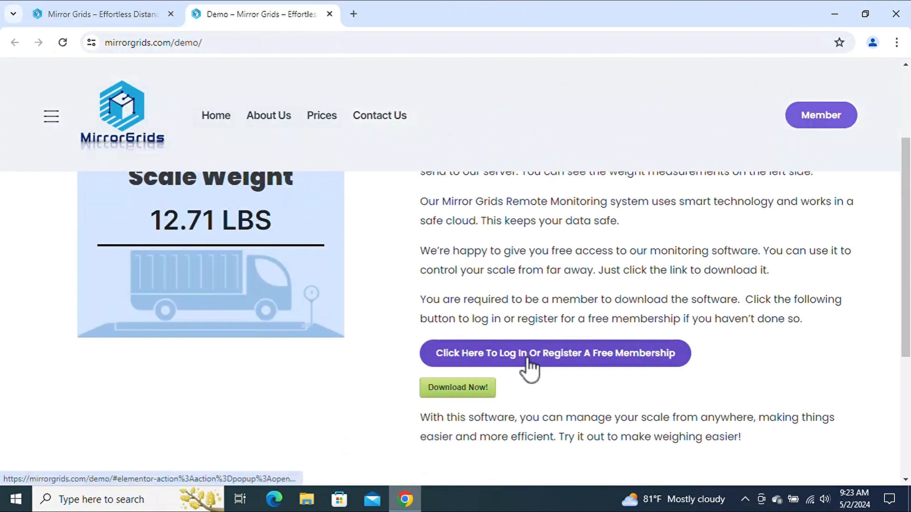
pyautogui.click(554, 353)
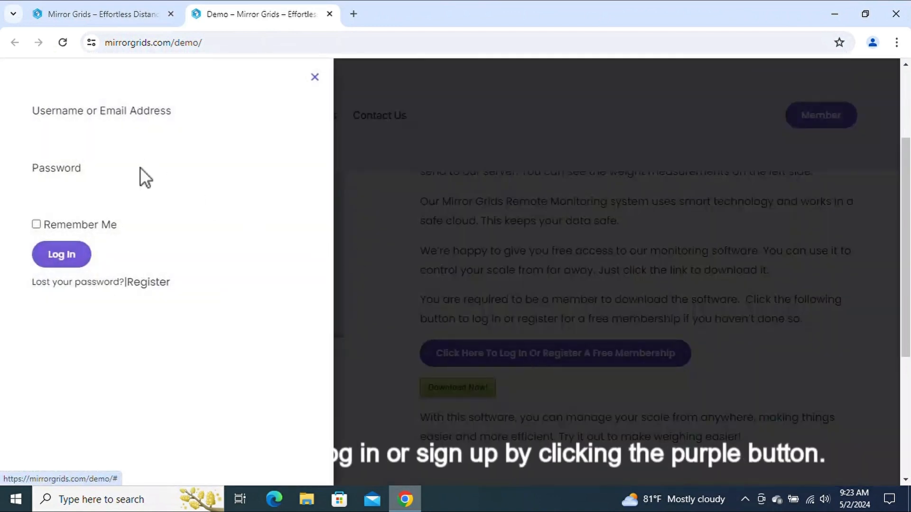
pyautogui.click(166, 136)
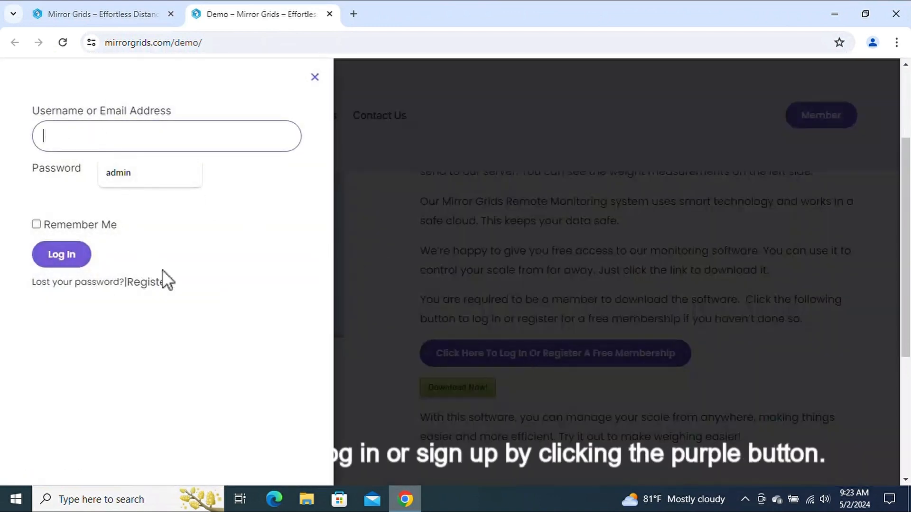
pyautogui.click(144, 282)
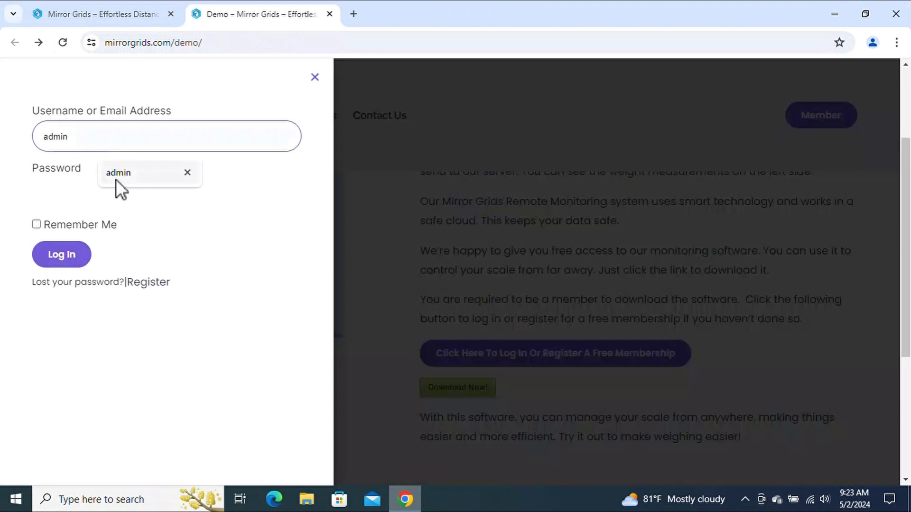
pyautogui.click(167, 192)
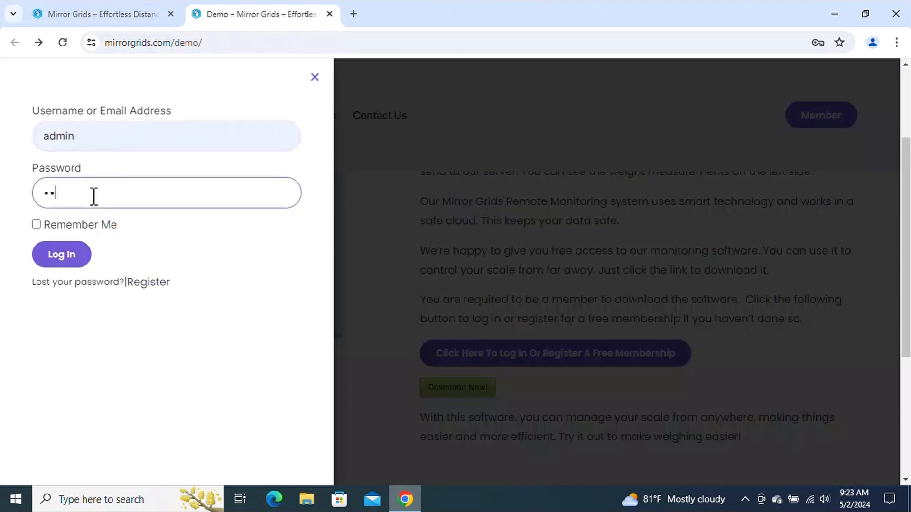
pyautogui.write('password')
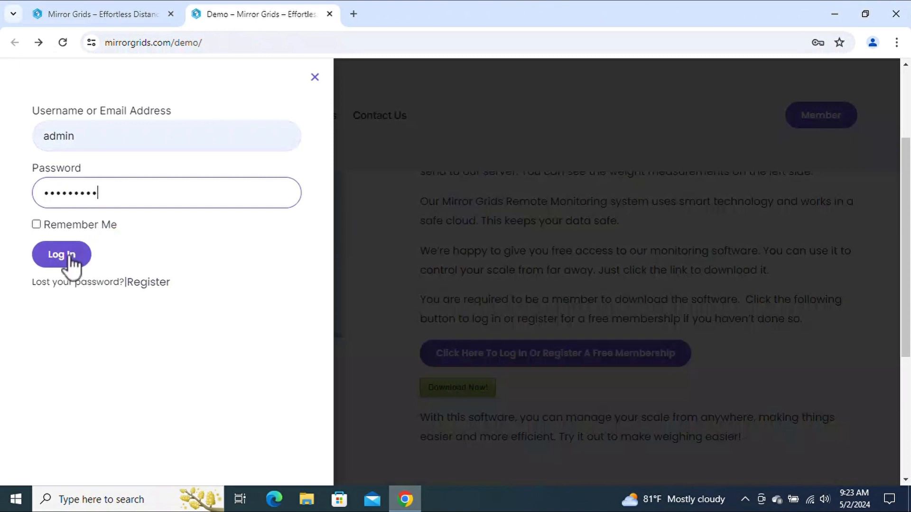
pyautogui.click(61, 255)
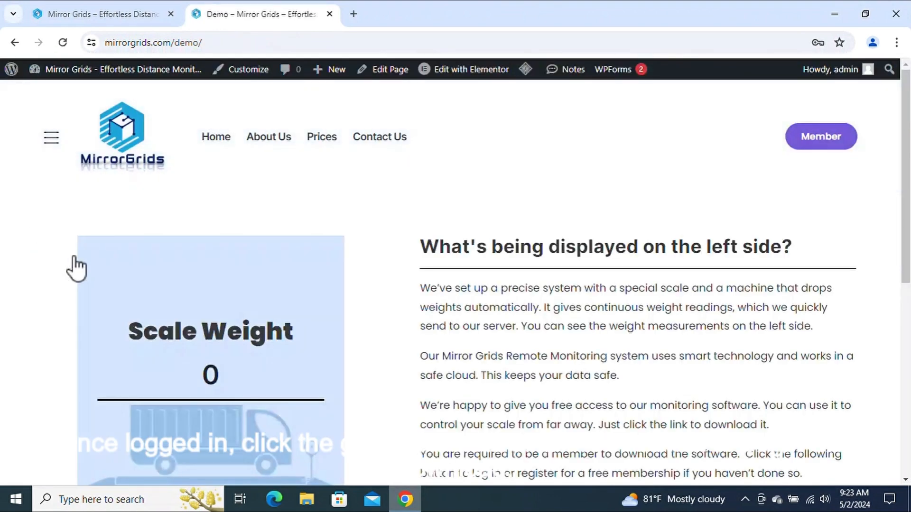
# - Download the demo software and open the MirrorGridFreeDemoSetup zip from Chrome's downloads
pyautogui.scroll(-3)
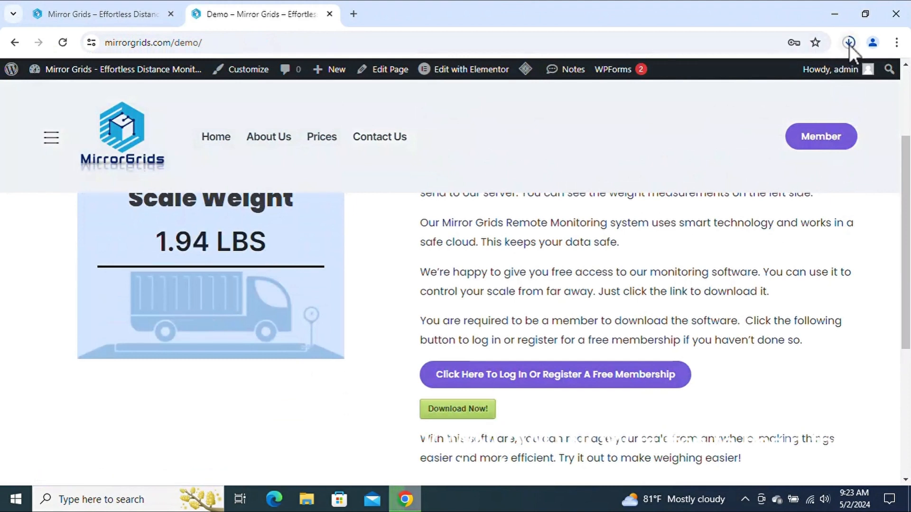
pyautogui.click(849, 43)
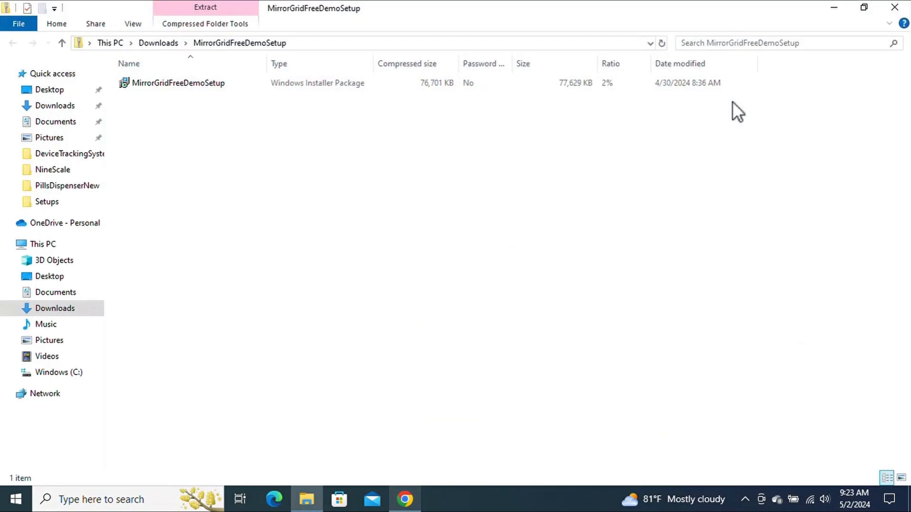
# - Run MirrorGridFreeDemoSetup and proceed through the wizard with the default install folder
pyautogui.click(178, 83)
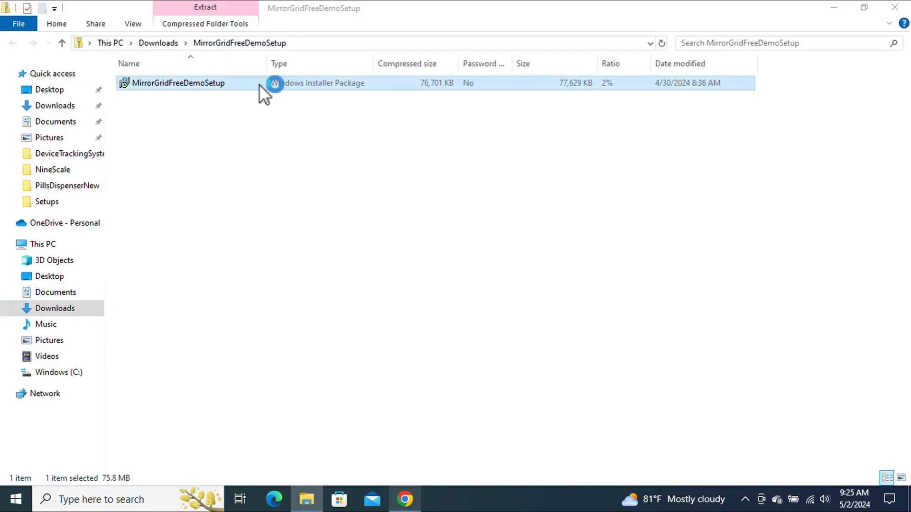
pyautogui.doubleClick(177, 82)
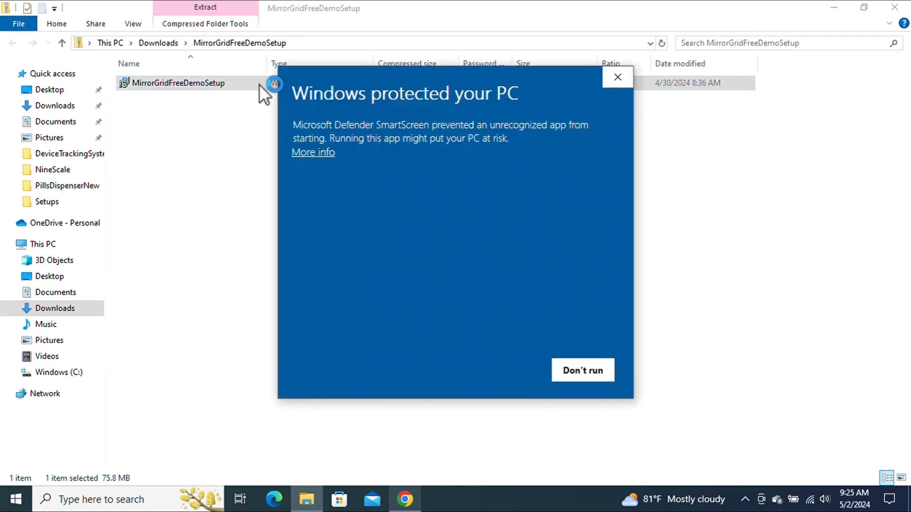
pyautogui.moveTo(355, 238)
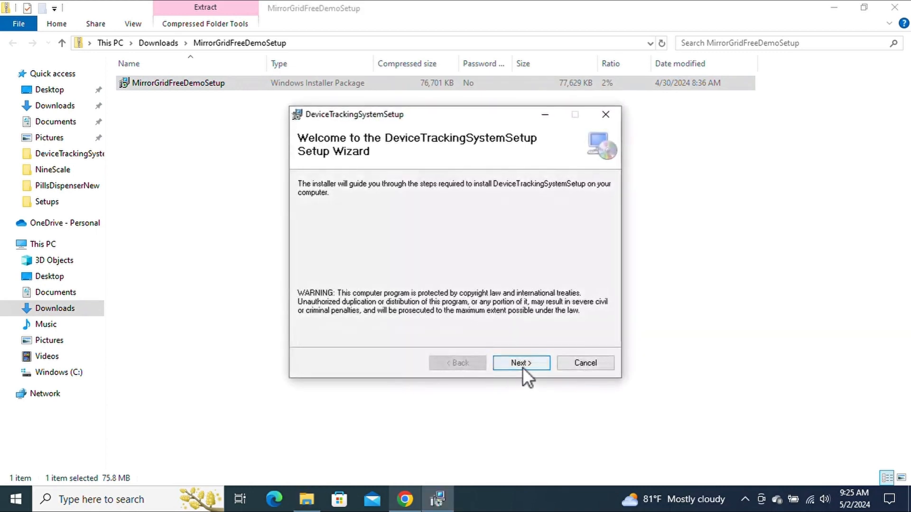
pyautogui.click(521, 363)
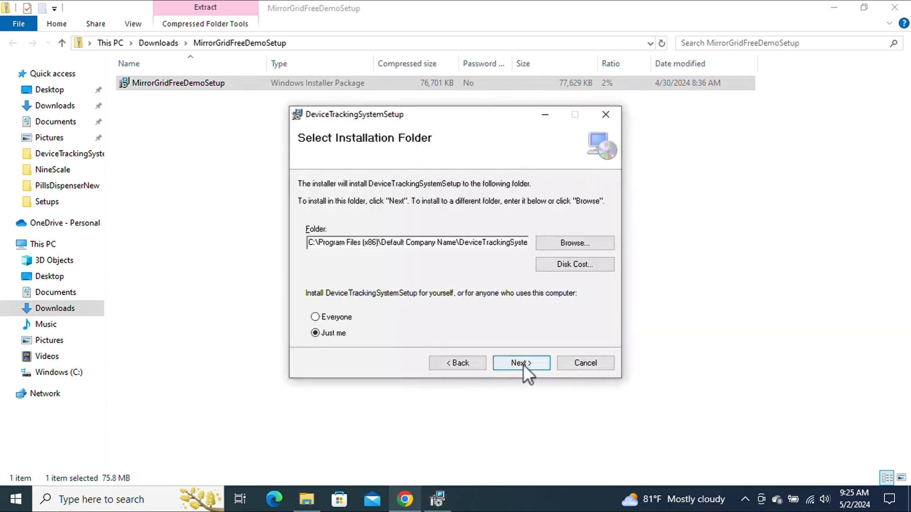
pyautogui.click(521, 363)
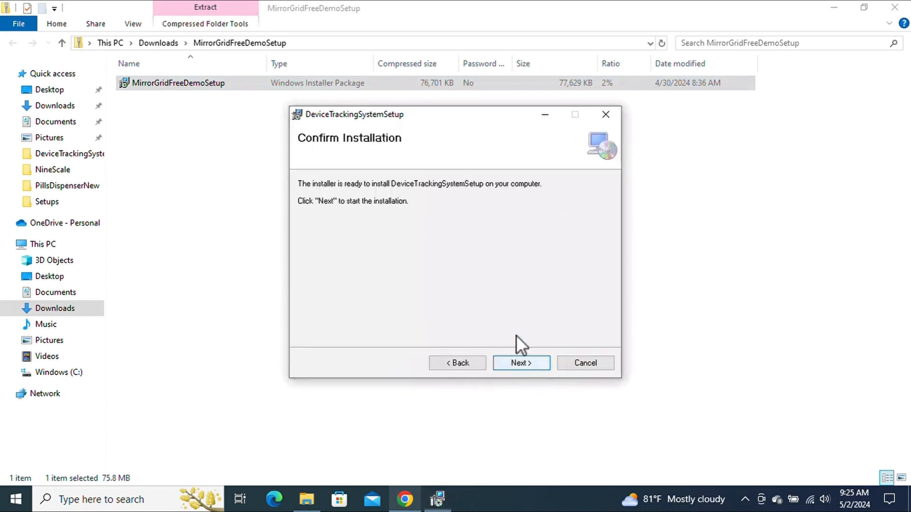
pyautogui.click(521, 362)
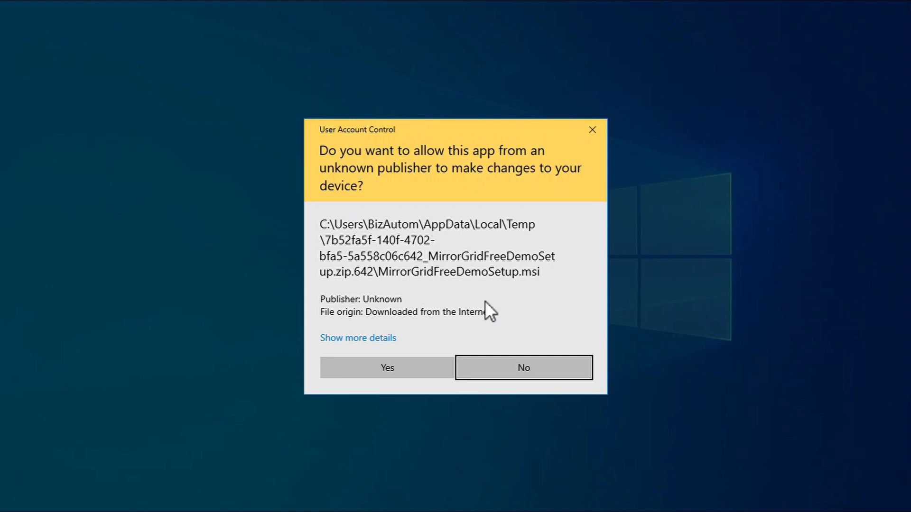
# - Allow the UAC prompt, finish the installation and return to the demo page in Chrome
pyautogui.click(386, 369)
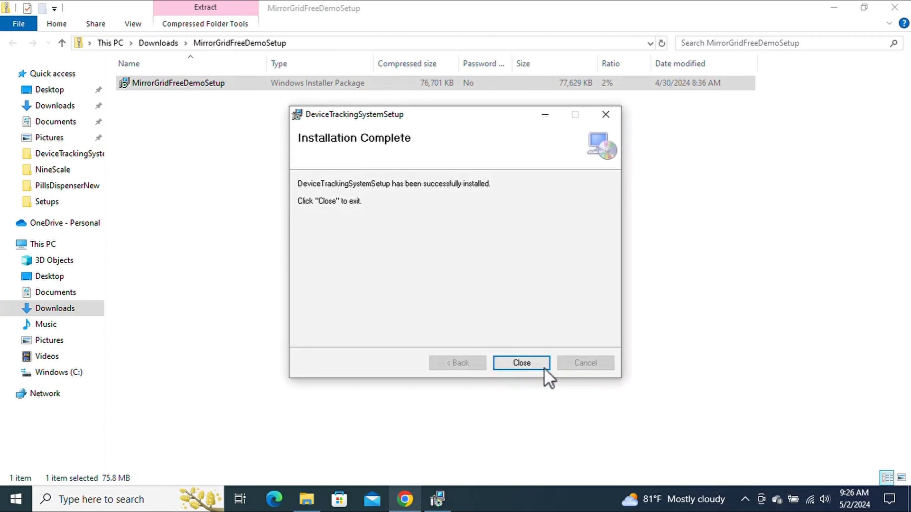
pyautogui.click(521, 362)
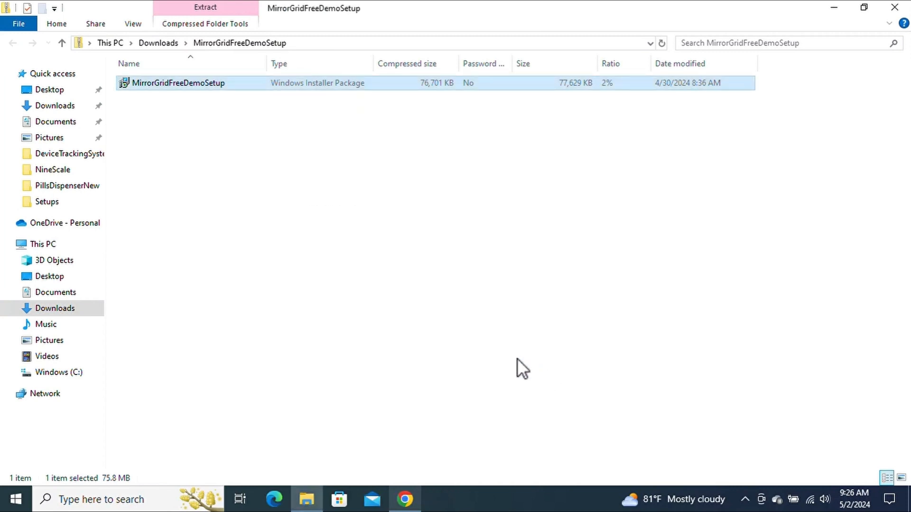
pyautogui.moveTo(531, 281)
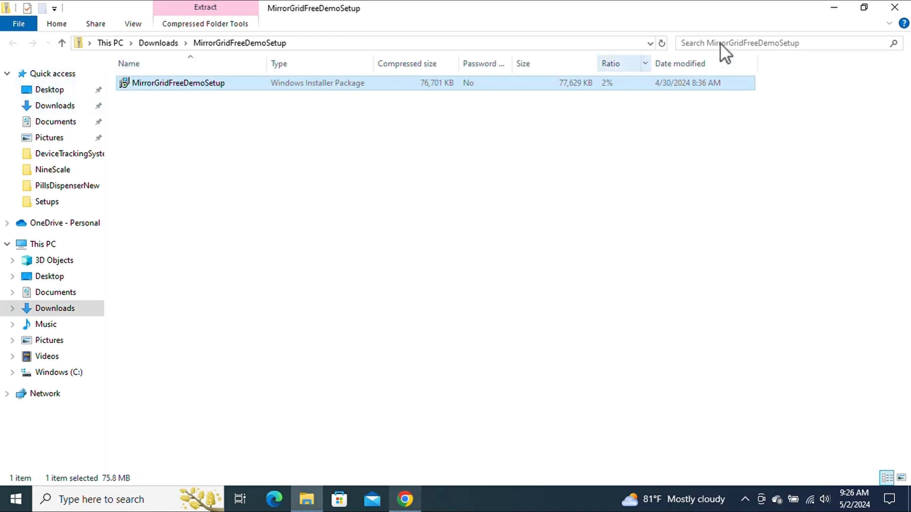
pyautogui.click(405, 499)
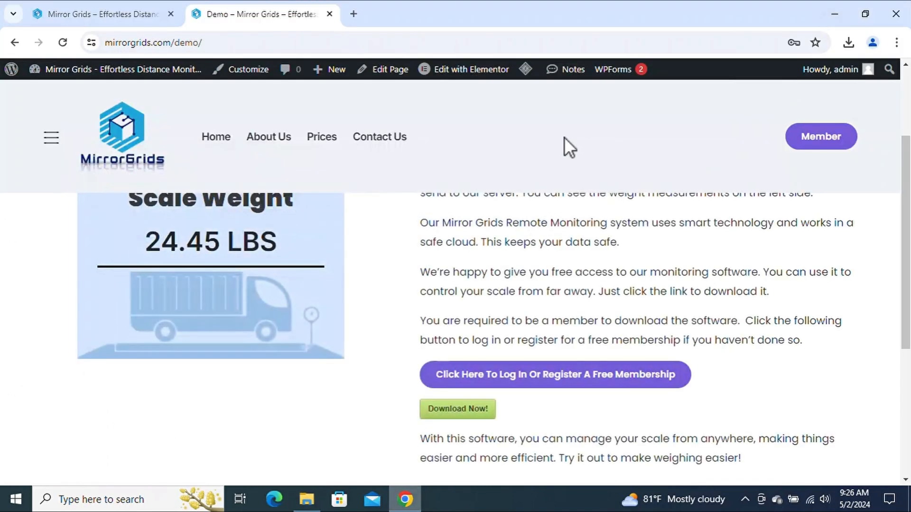
pyautogui.moveTo(150, 458)
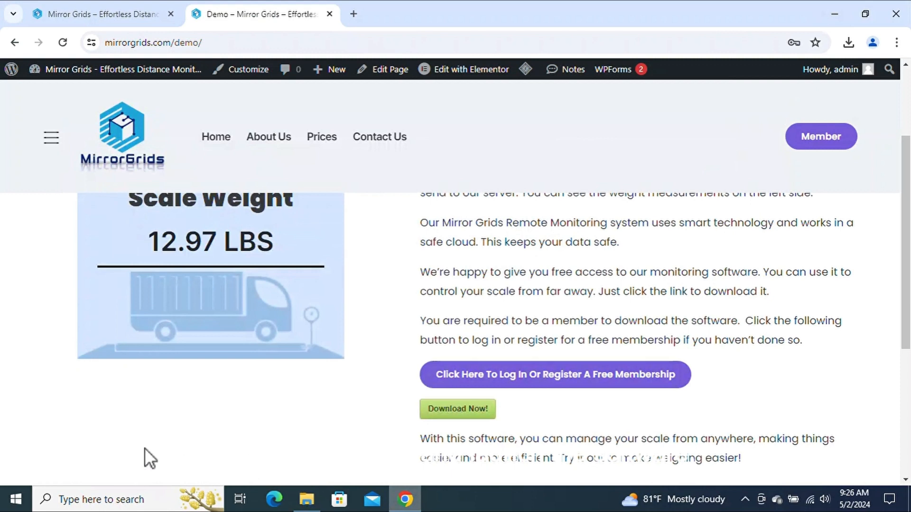
# - Minimize Chrome so the desktop with the MirrorGrids shortcut is showing
pyautogui.click(833, 13)
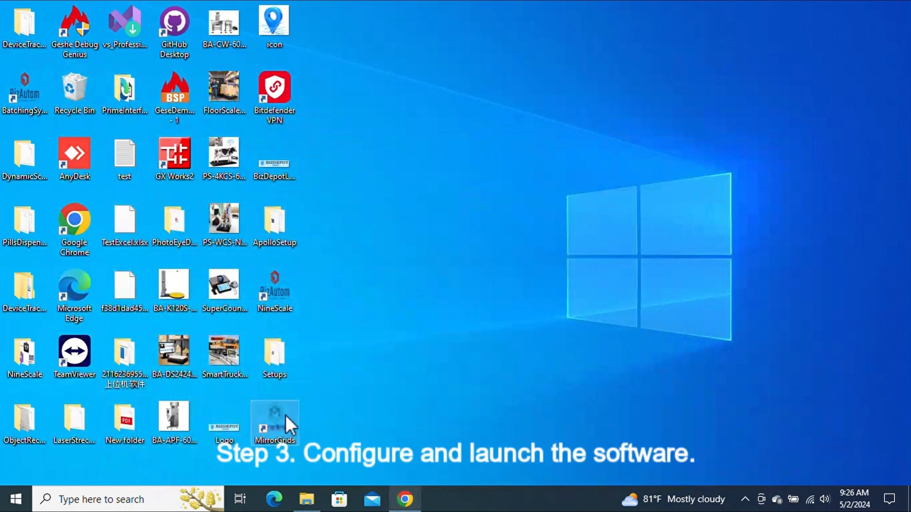
# - Launch Mirror Grids from the desktop and show the weighing device's serial settings (COM9, 9600, 8, 1, None)
pyautogui.doubleClick(273, 416)
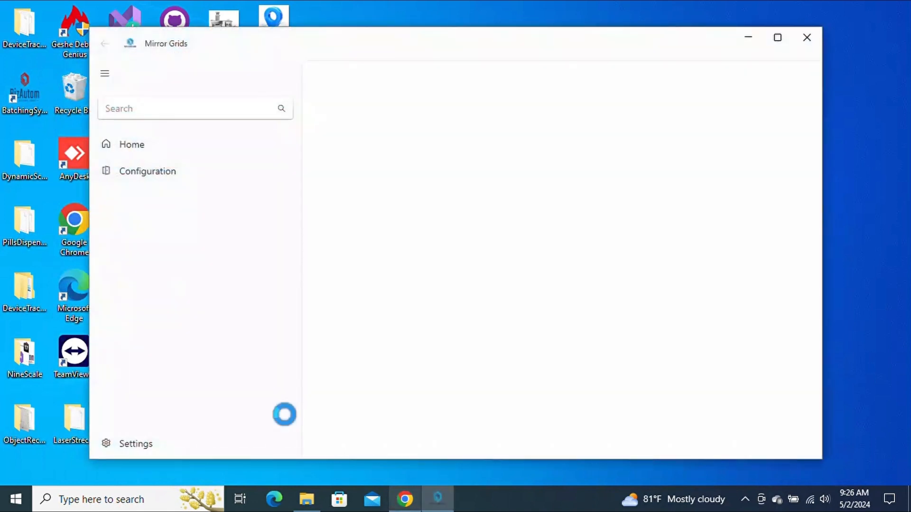
pyautogui.click(131, 144)
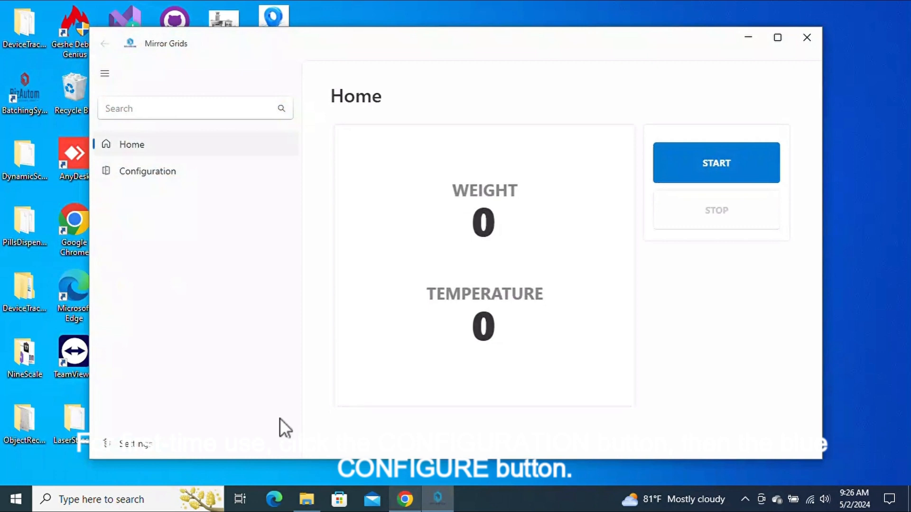
pyautogui.moveTo(147, 171)
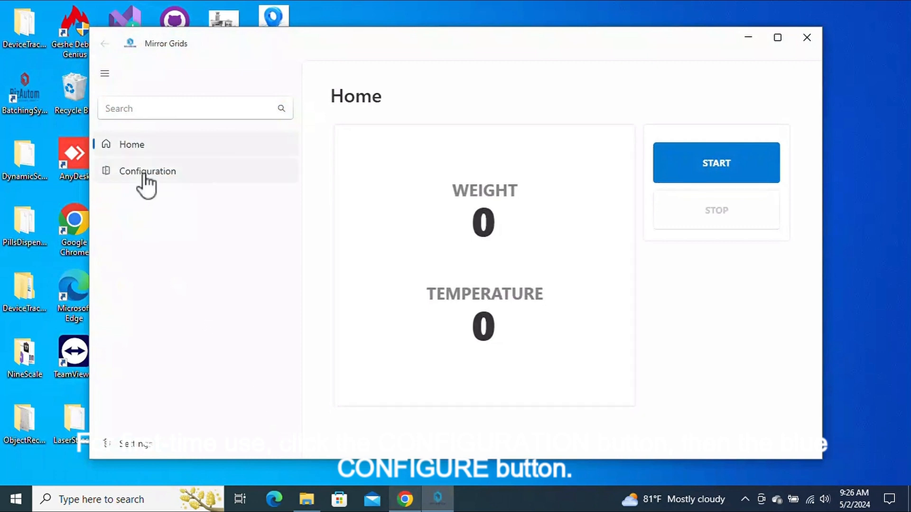
pyautogui.click(147, 171)
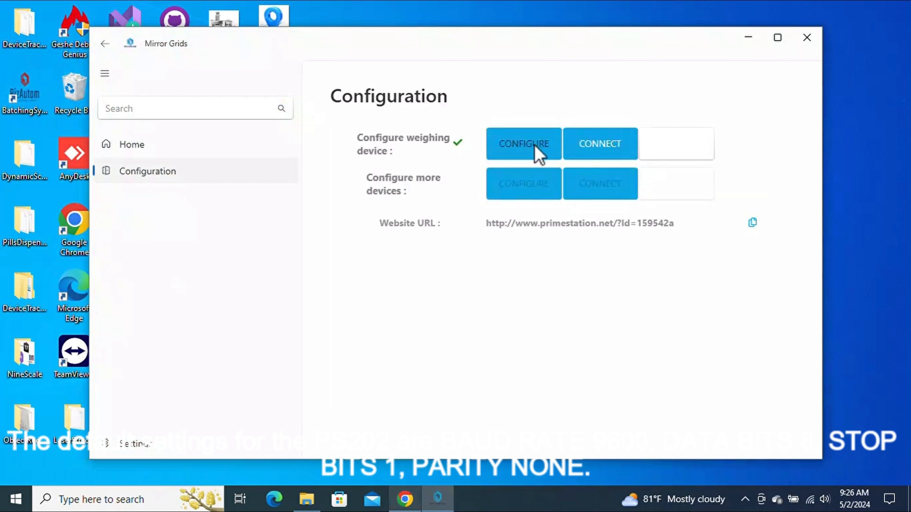
pyautogui.click(523, 143)
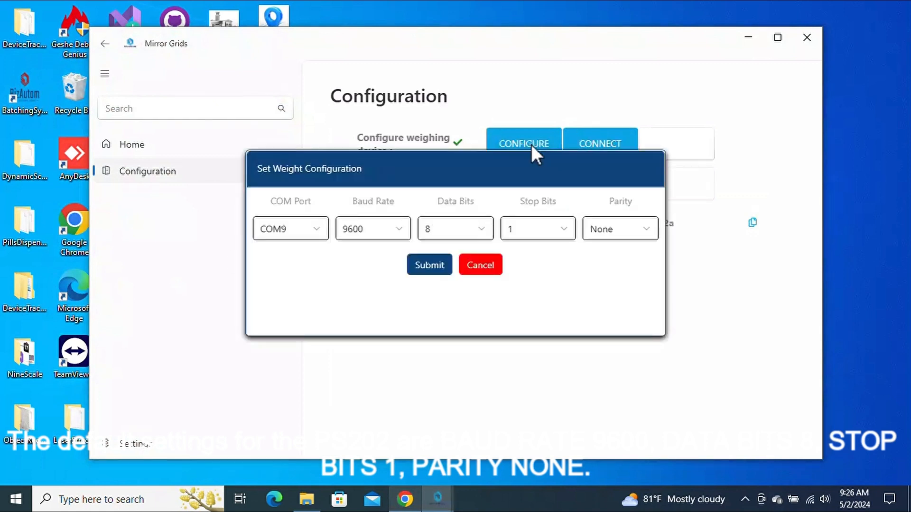
pyautogui.moveTo(294, 450)
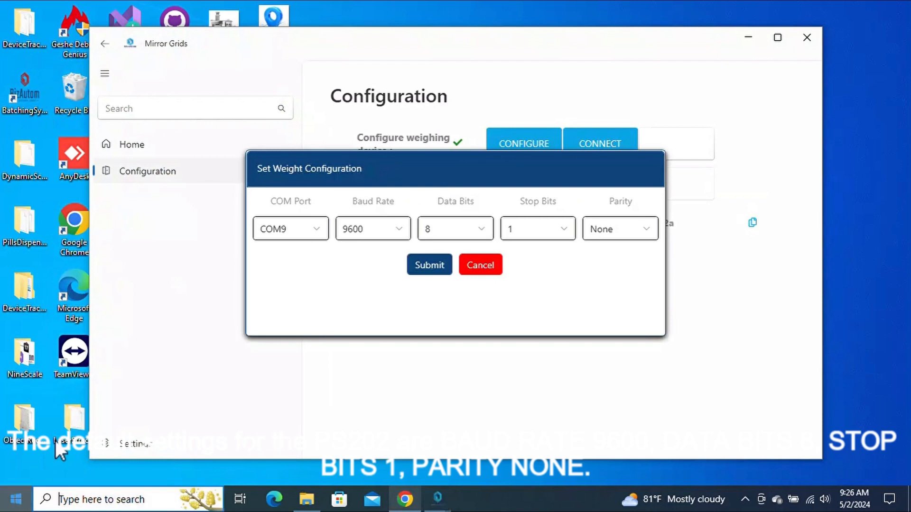
# - Check the scale's COM port under Ports (COM & LPT) in Device Manager, keeping COM9
pyautogui.click(17, 500)
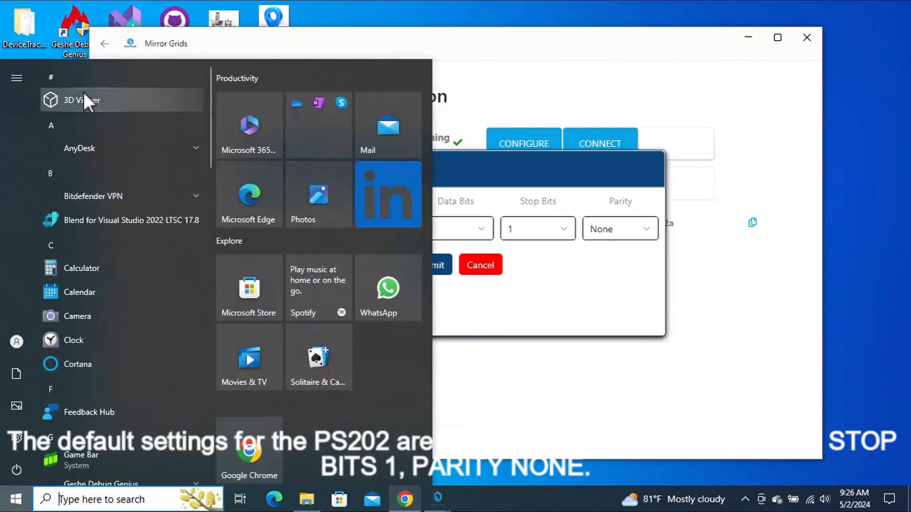
pyautogui.moveTo(119, 329)
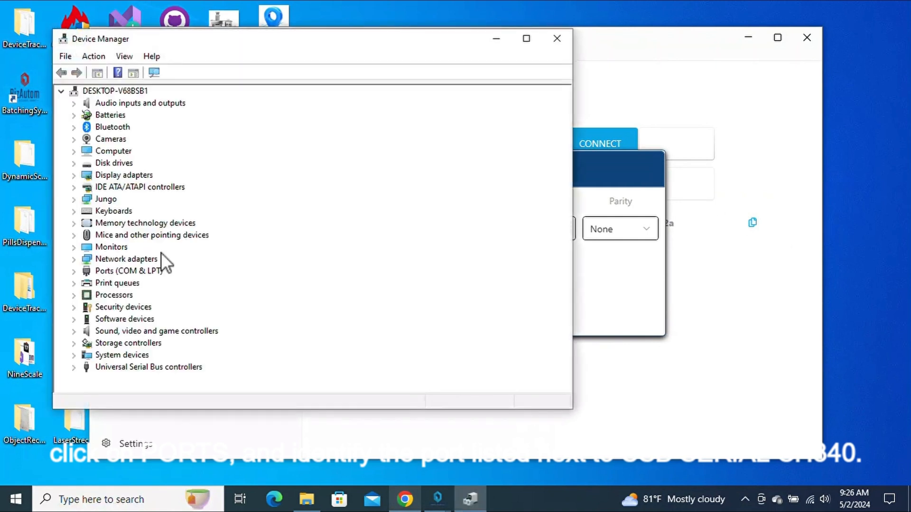
pyautogui.click(74, 271)
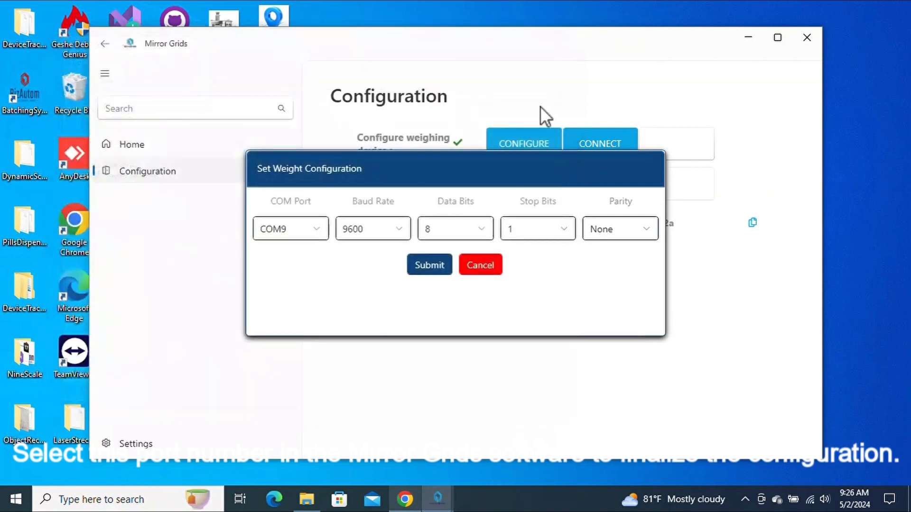
pyautogui.moveTo(353, 282)
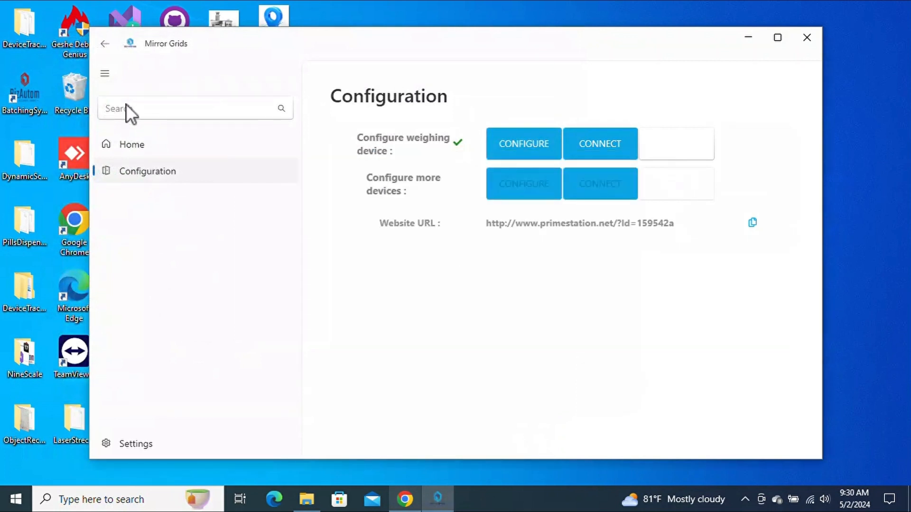
# - Return to the Home readout and start reading the scale, showing 0.00 lbG
pyautogui.click(131, 144)
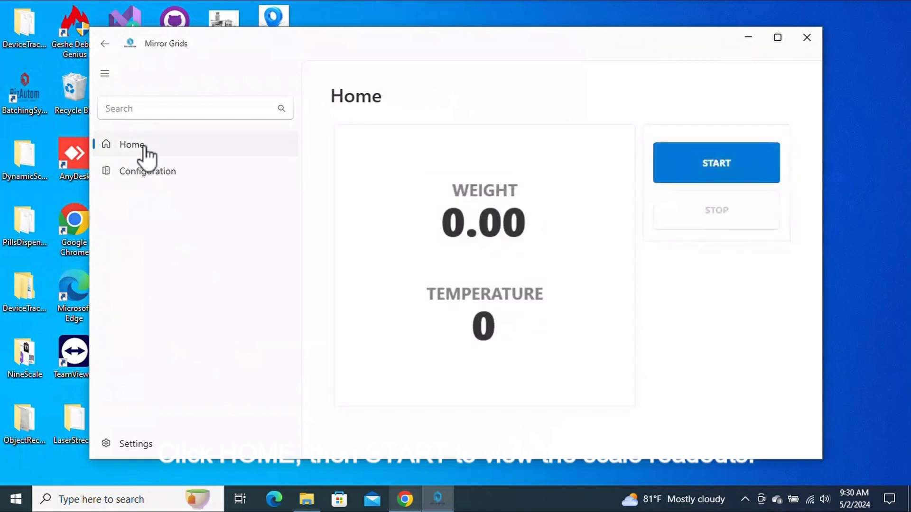
pyautogui.moveTo(665, 317)
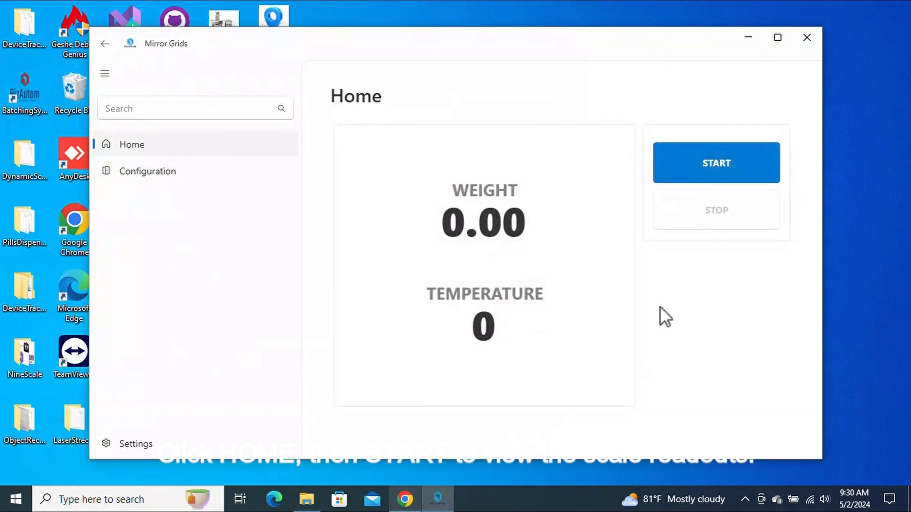
pyautogui.click(717, 162)
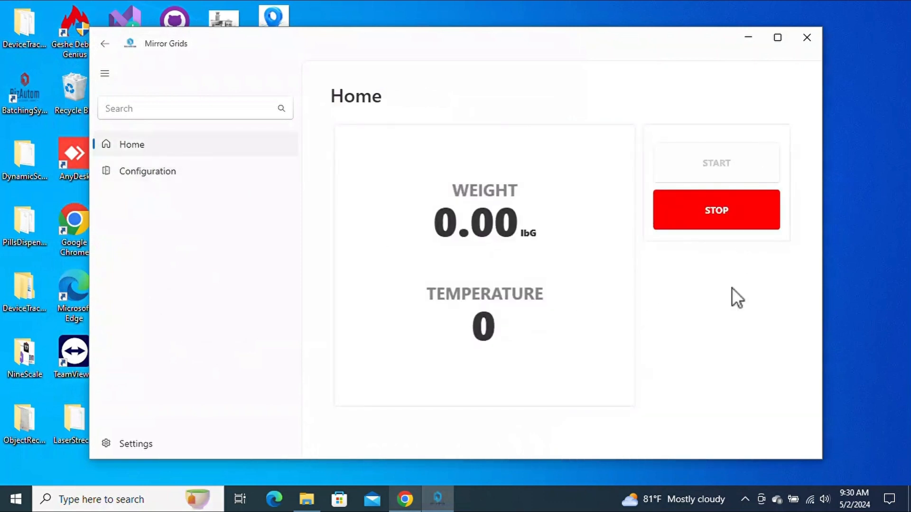
pyautogui.moveTo(726, 383)
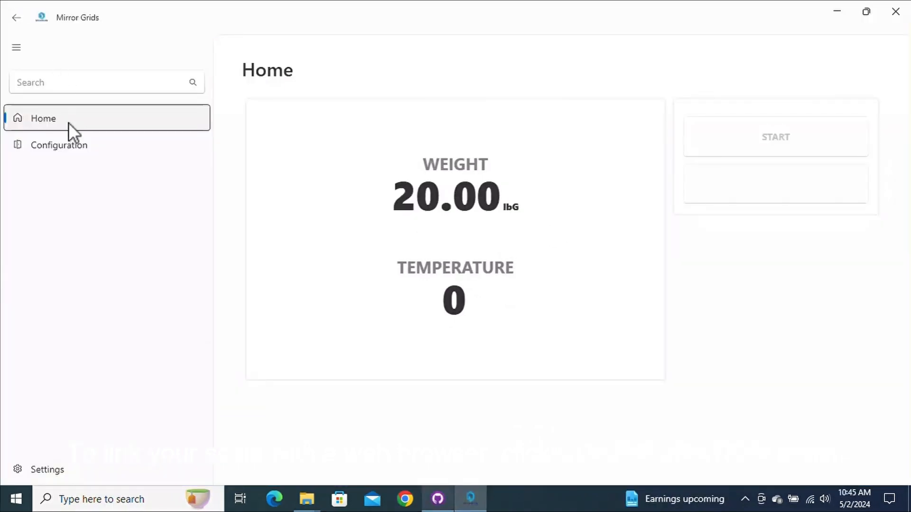
# - Show the Configuration page with the scale's primestation.net URL and switch to Chrome
pyautogui.click(58, 144)
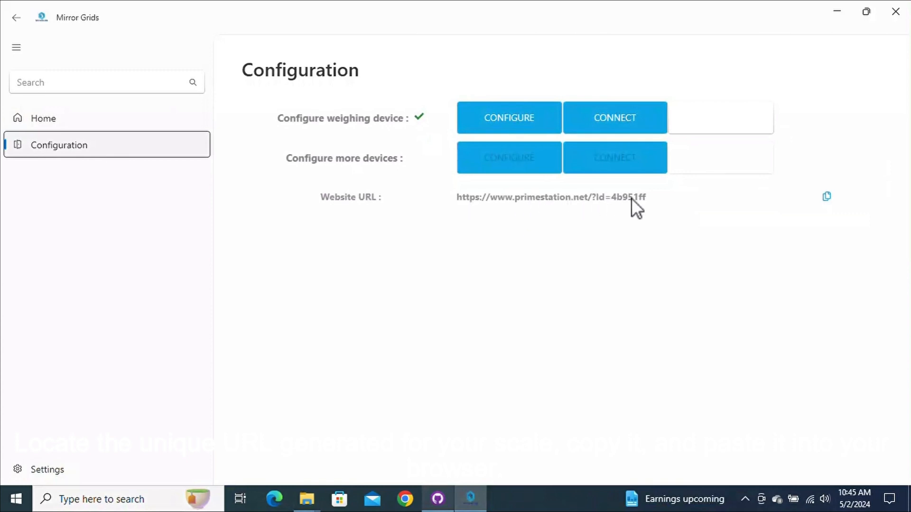
pyautogui.moveTo(827, 200)
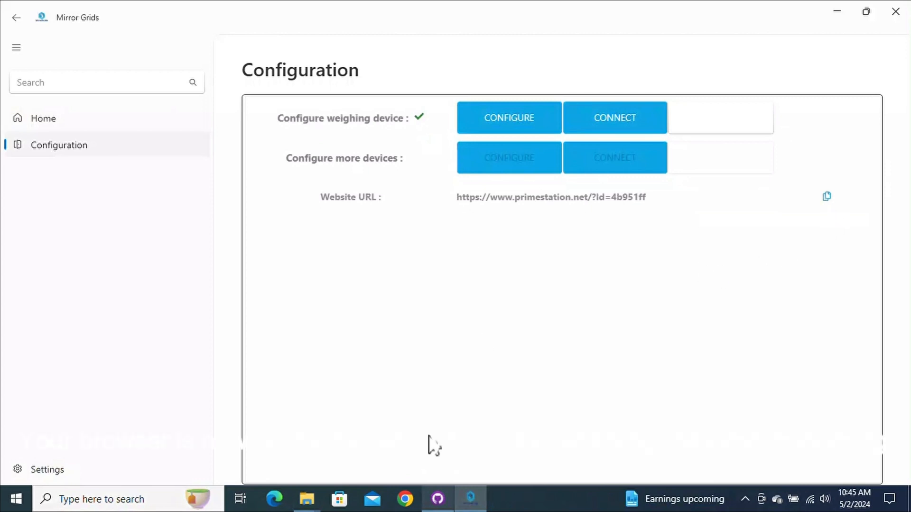
pyautogui.moveTo(385, 411)
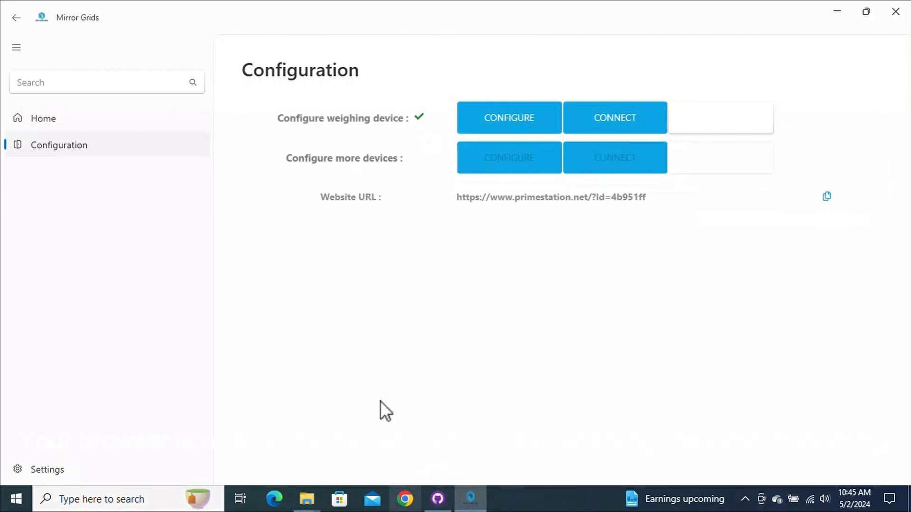
pyautogui.click(405, 499)
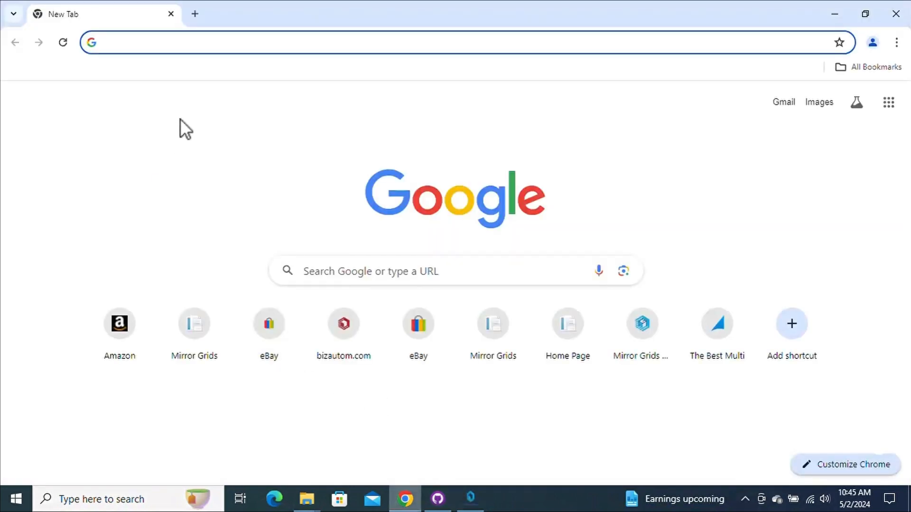
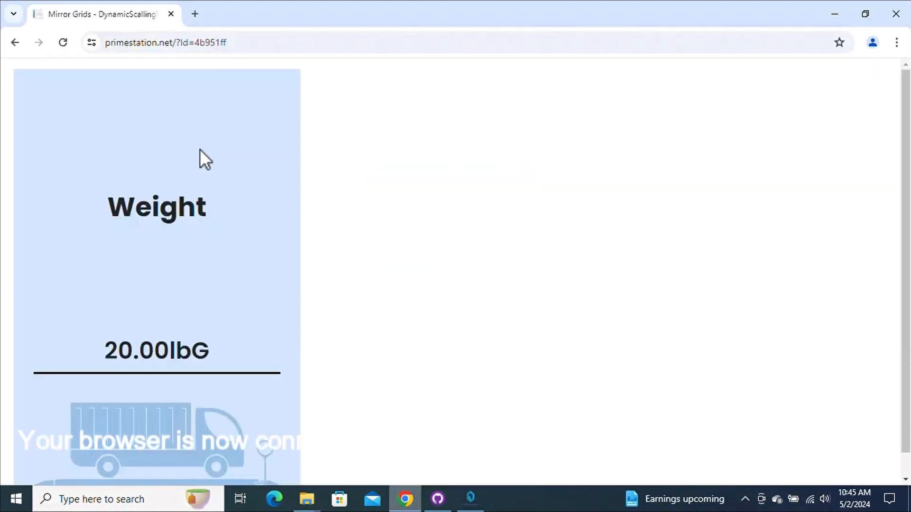
pyautogui.moveTo(248, 133)
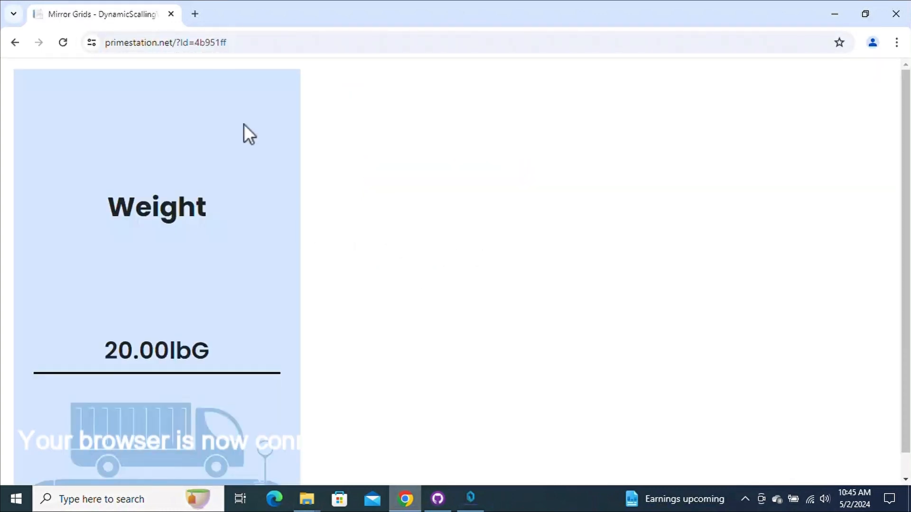